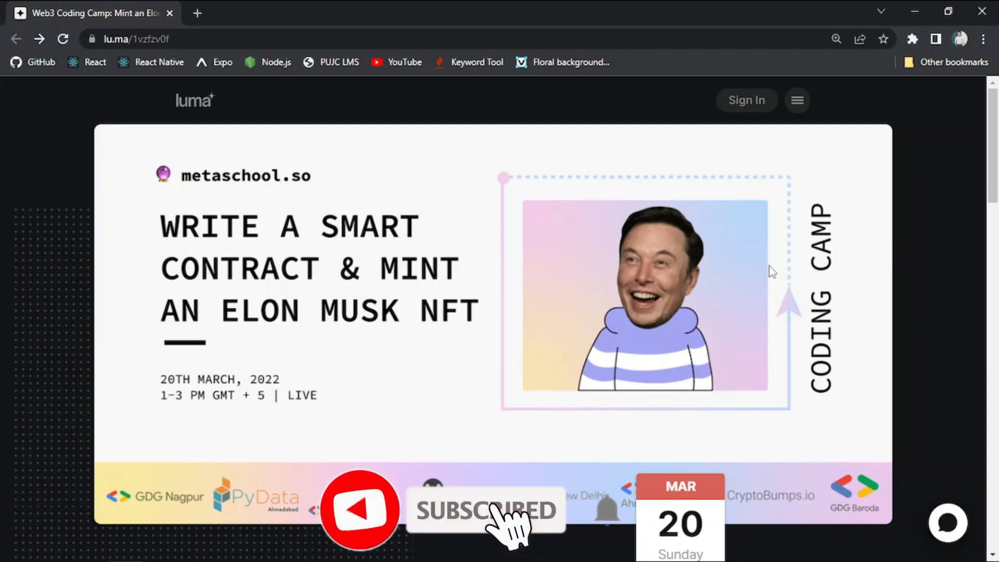
# Scroll past the event banner to the empty registration form with Name, Email and Register.
pyautogui.scroll(-3)
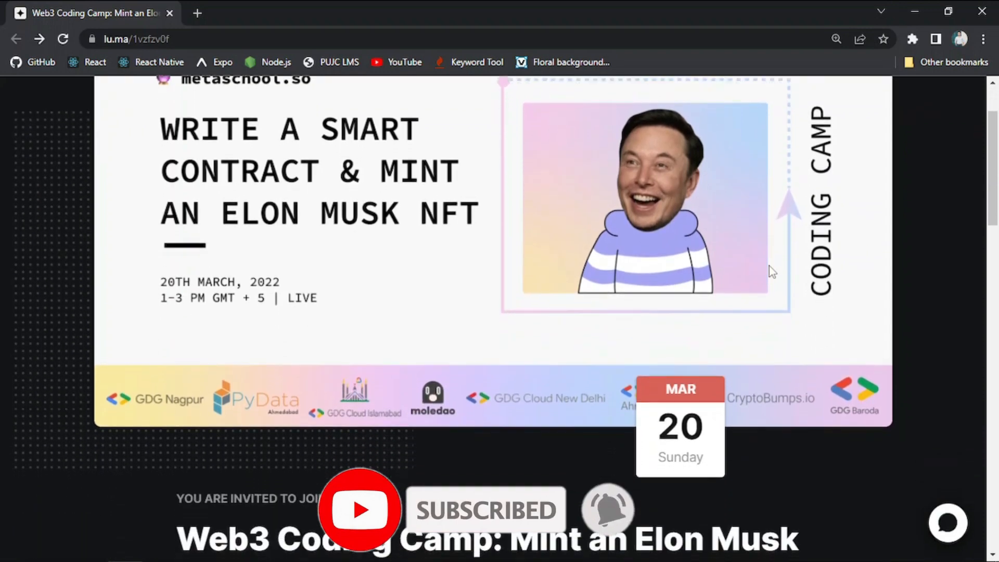
pyautogui.scroll(-3)
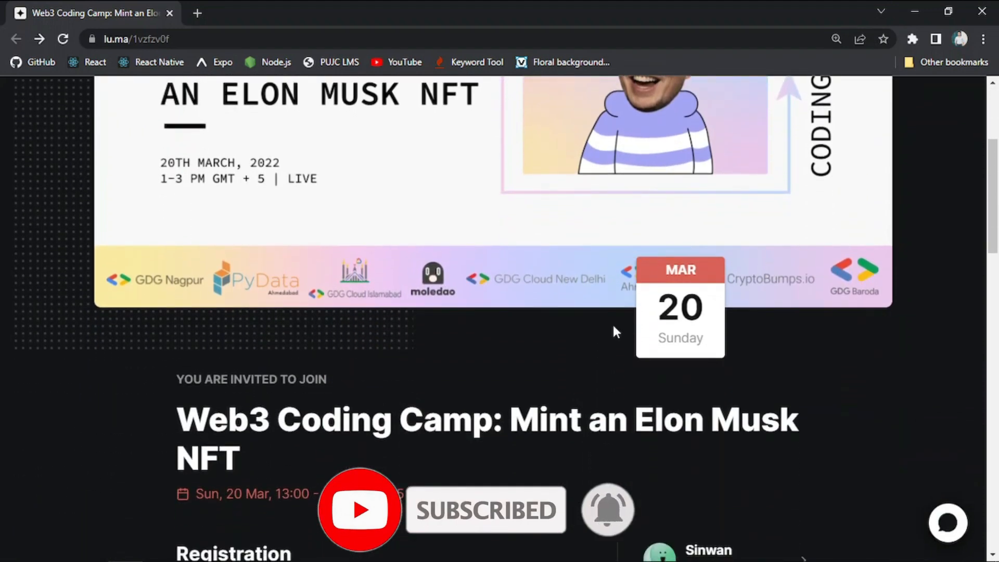
pyautogui.scroll(-3)
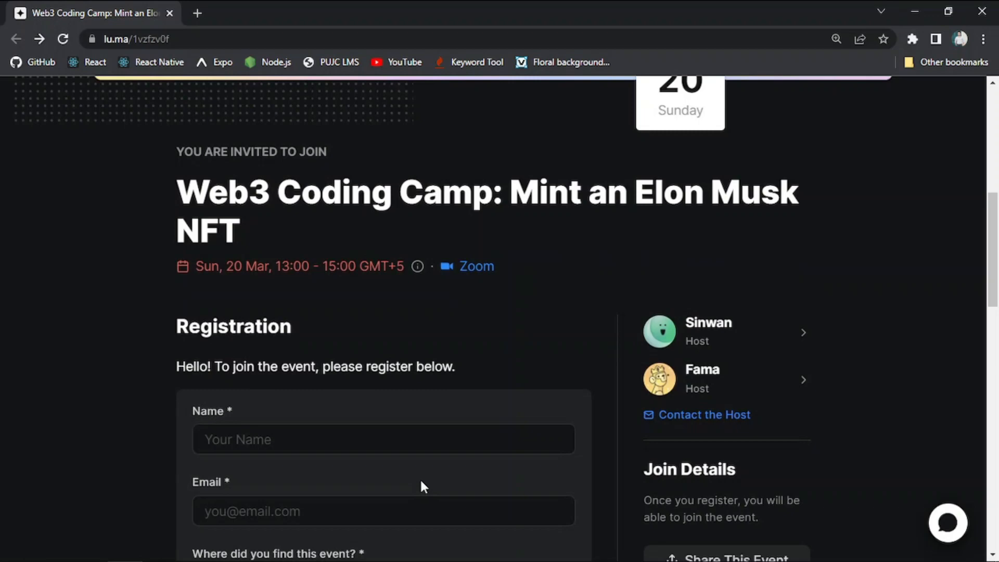
pyautogui.moveTo(260, 313)
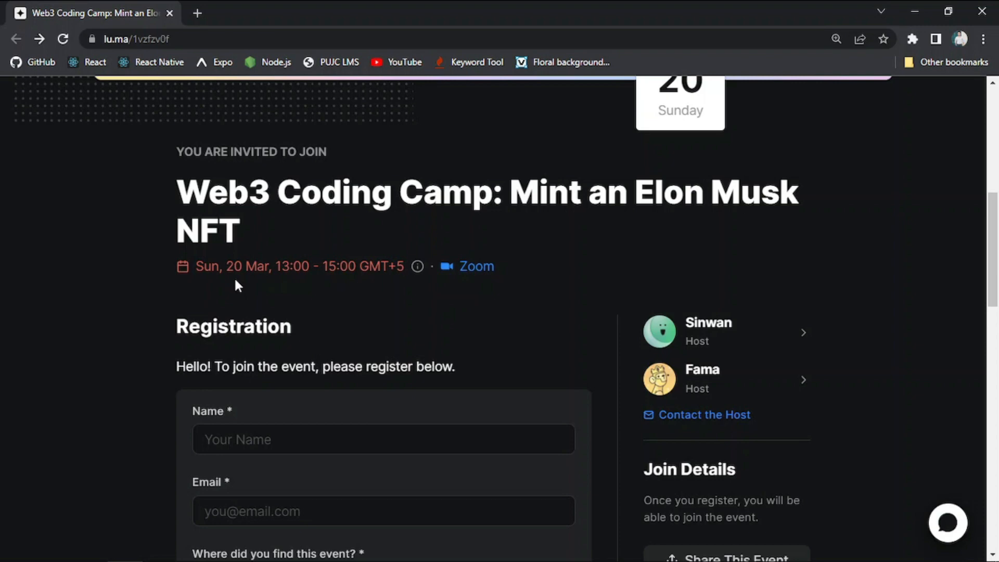
pyautogui.scroll(-3)
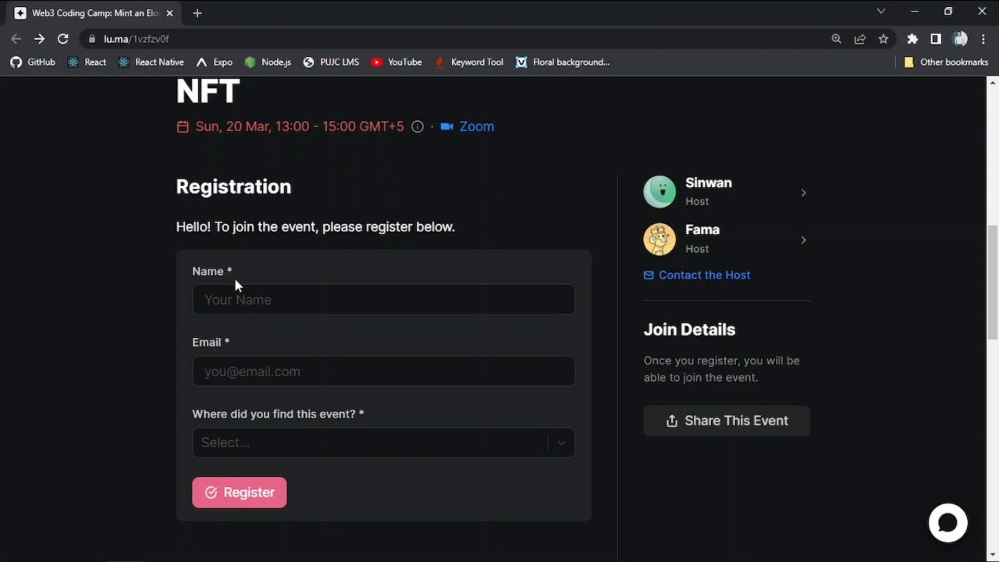
# Scroll past the Register button to the ERC 721 bootcamp description, audience, prerequisites and NFT rewards.
pyautogui.click(383, 371)
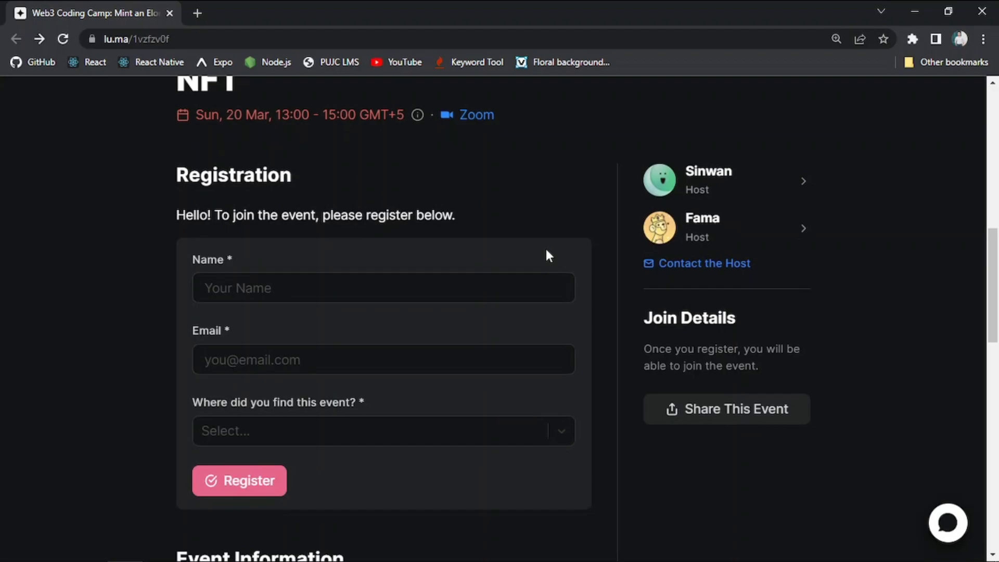
pyautogui.scroll(-3)
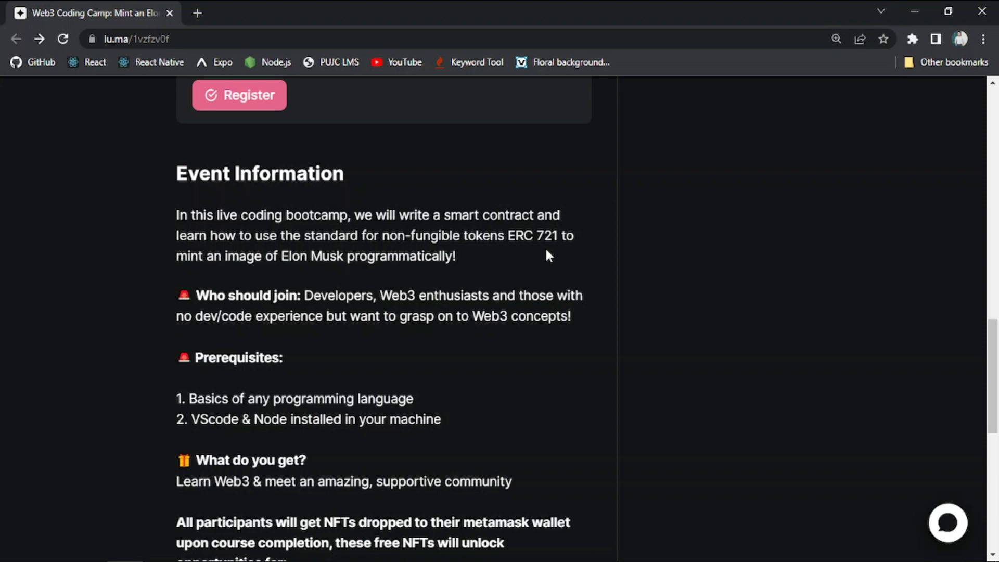
pyautogui.scroll(-3)
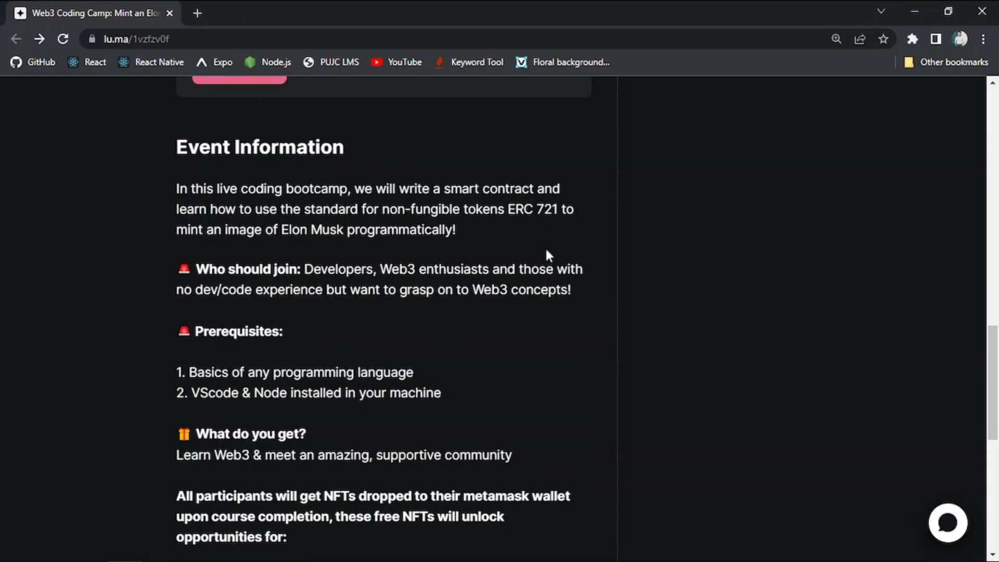
pyautogui.scroll(-3)
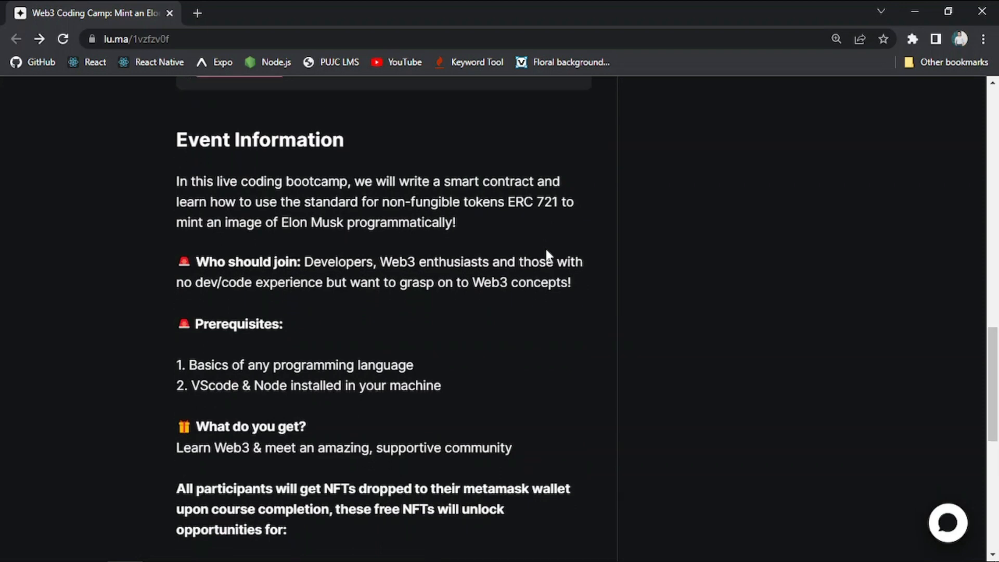
pyautogui.scroll(-3)
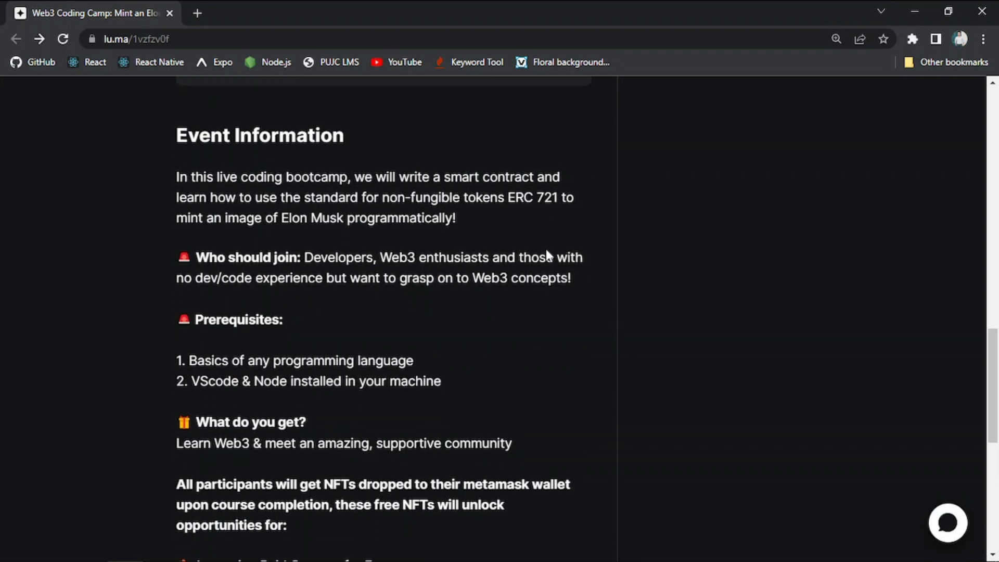
pyautogui.scroll(-3)
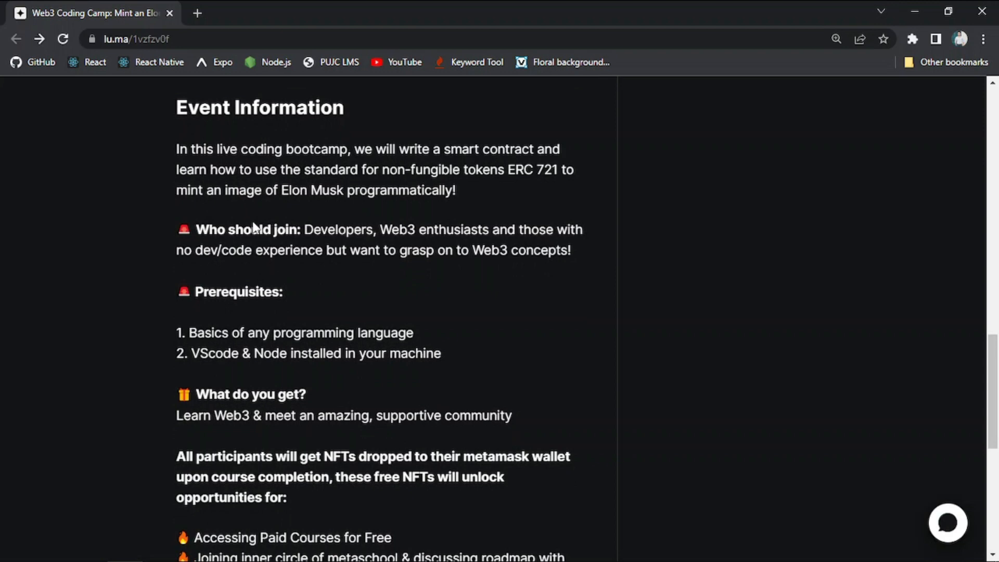
pyautogui.moveTo(362, 248)
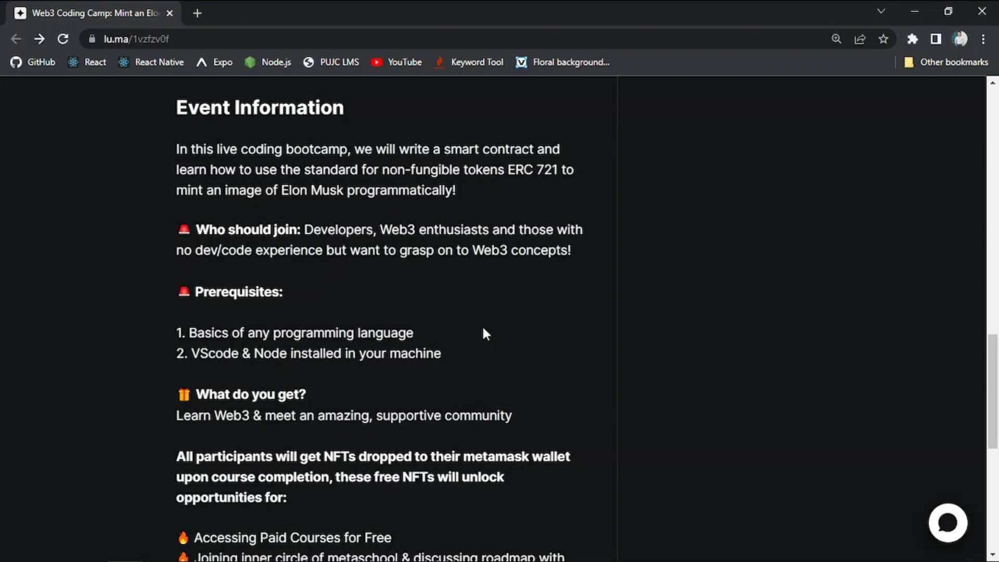
# Scroll to the Discord and website links and highlight the 'All participants will get NFTs' paragraph.
pyautogui.scroll(-3)
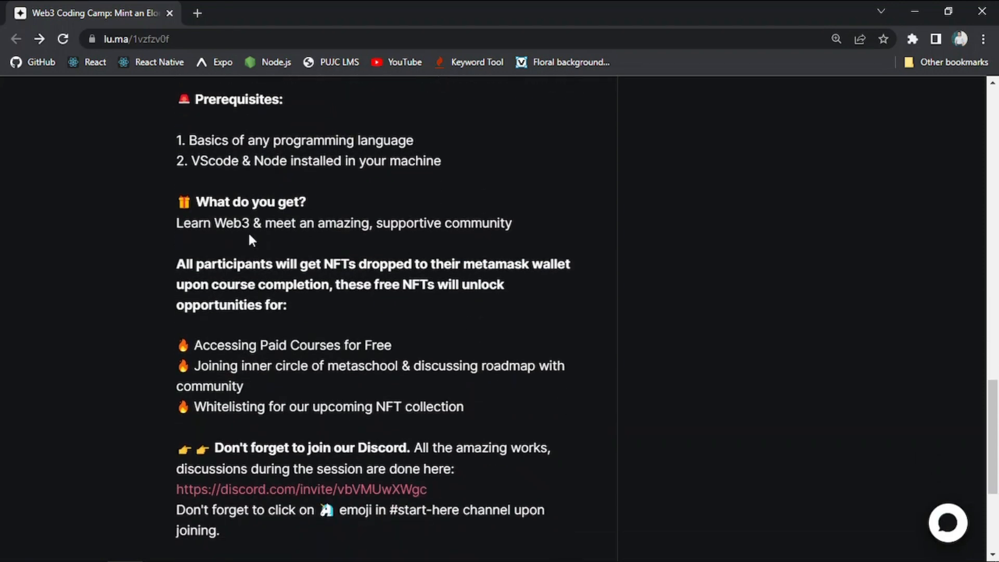
pyautogui.scroll(-3)
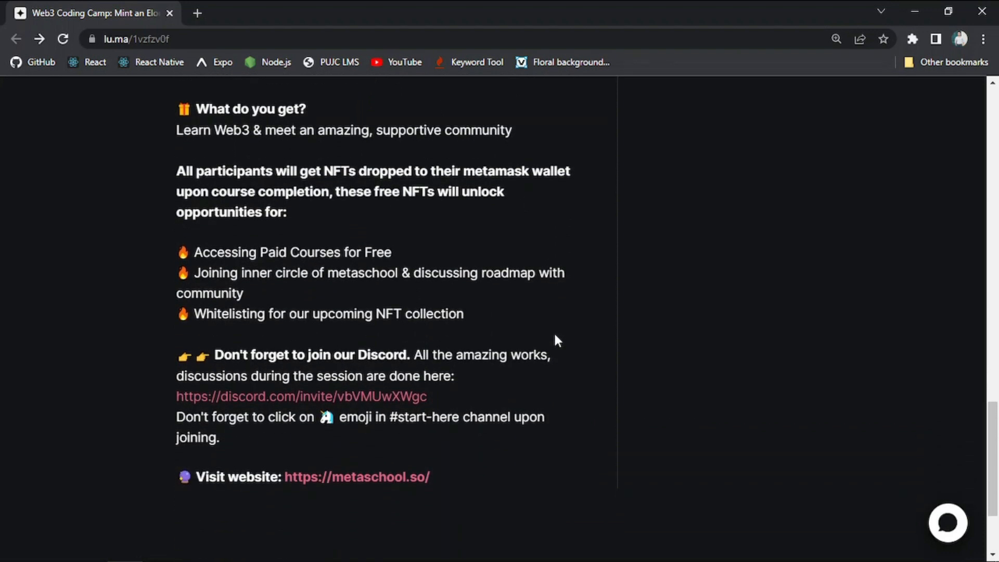
pyautogui.moveTo(177, 178)
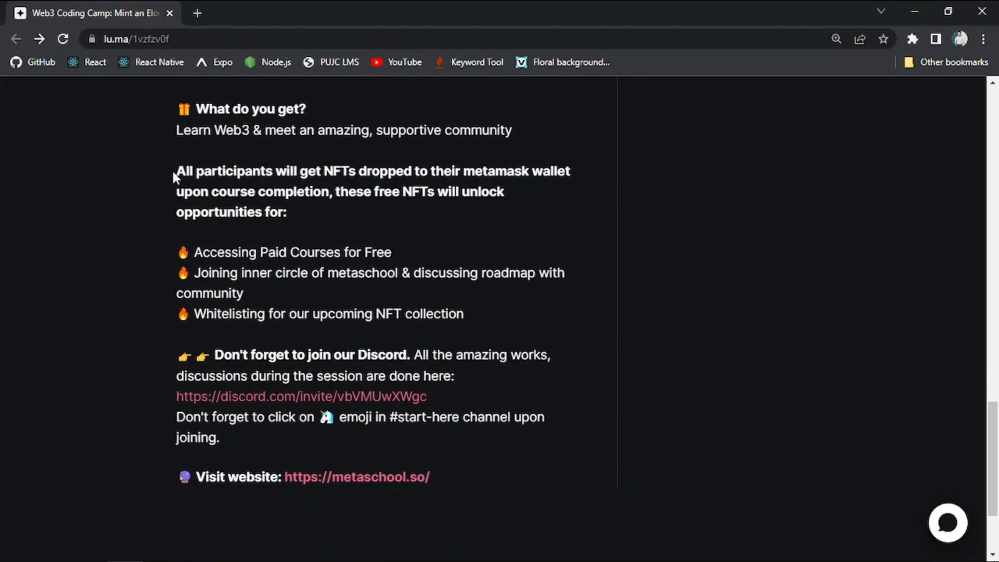
pyautogui.moveTo(177, 171); pyautogui.dragTo(314, 252)
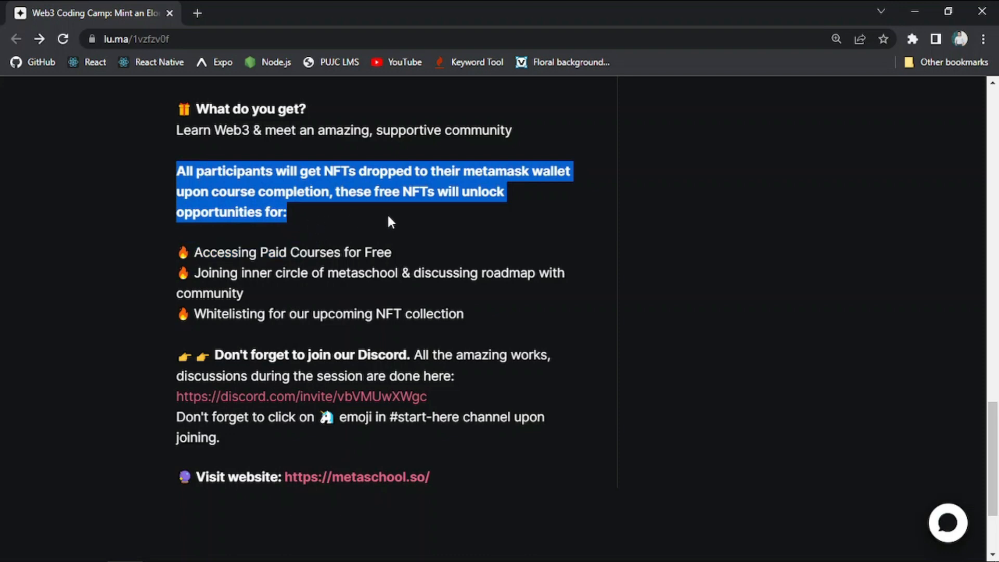
pyautogui.click(552, 224)
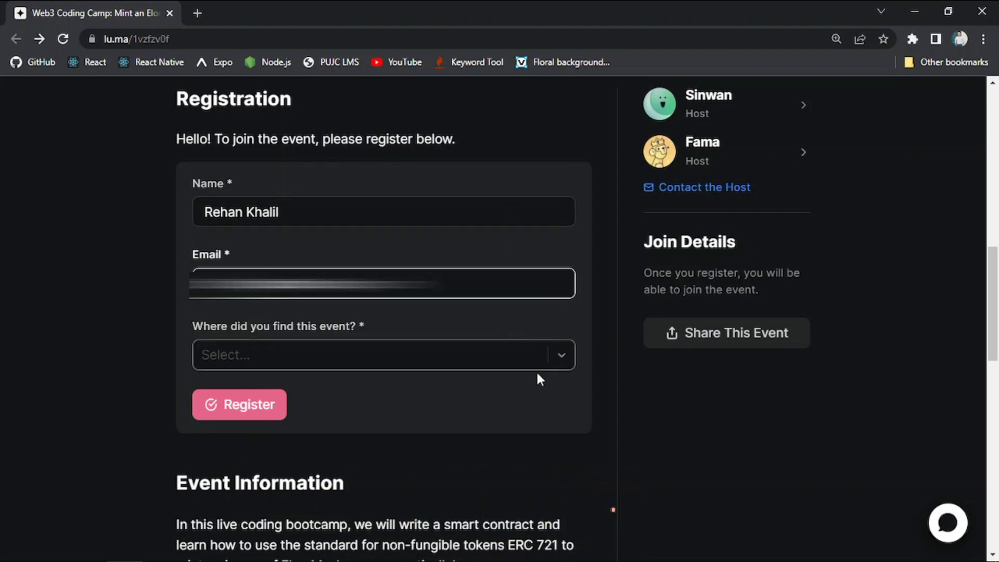
# Answer 'Where did you find this event?' and submit the Web3 Coding Camp registration.
pyautogui.click(382, 355)
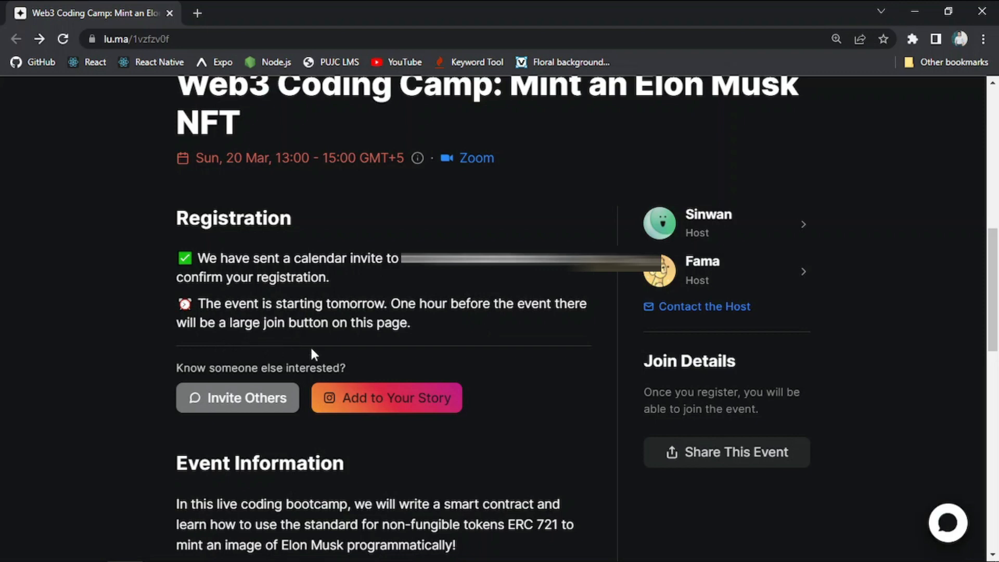
pyautogui.moveTo(283, 344)
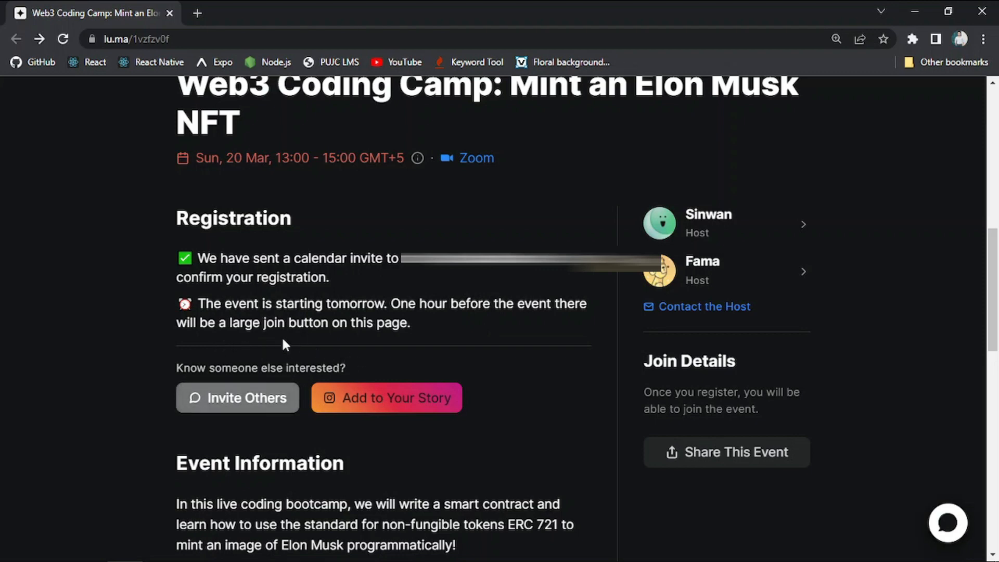
pyautogui.moveTo(427, 334)
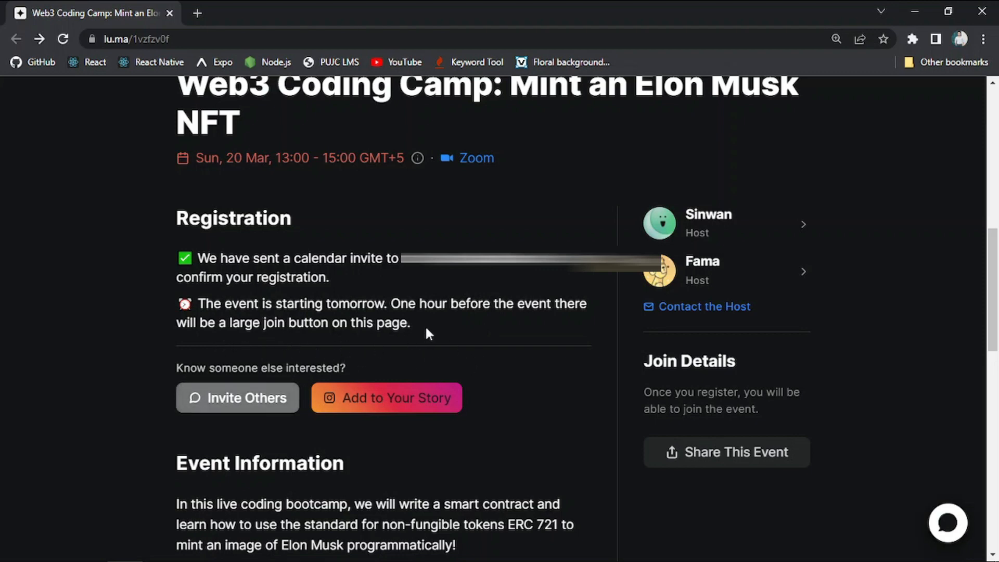
pyautogui.moveTo(532, 349)
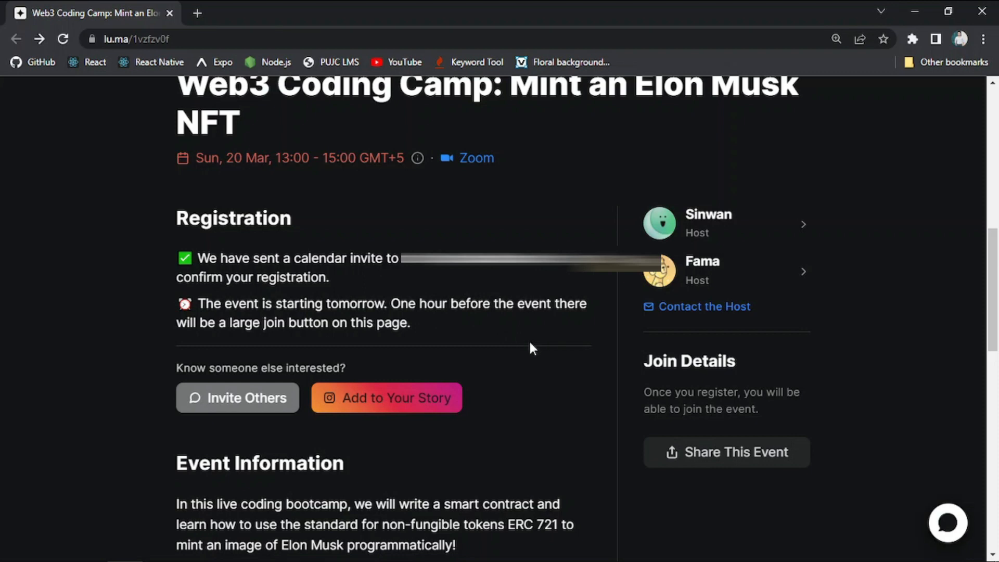
pyautogui.moveTo(372, 449)
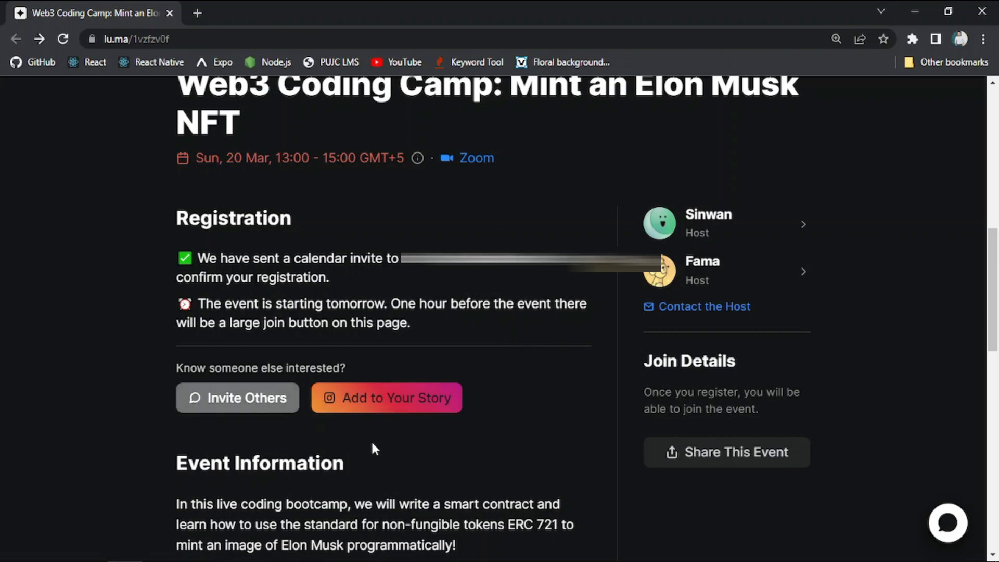
pyautogui.moveTo(538, 439)
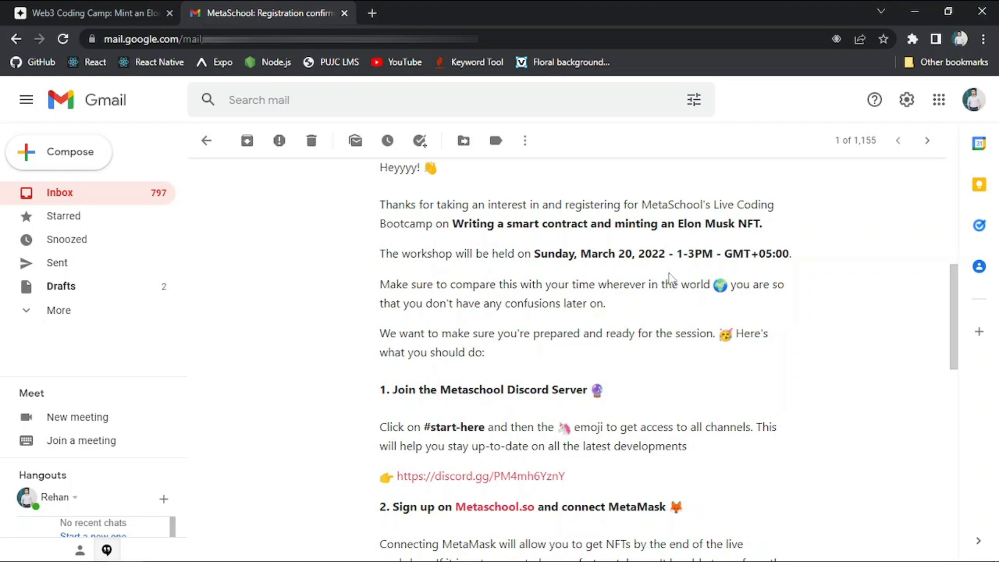
pyautogui.moveTo(853, 321)
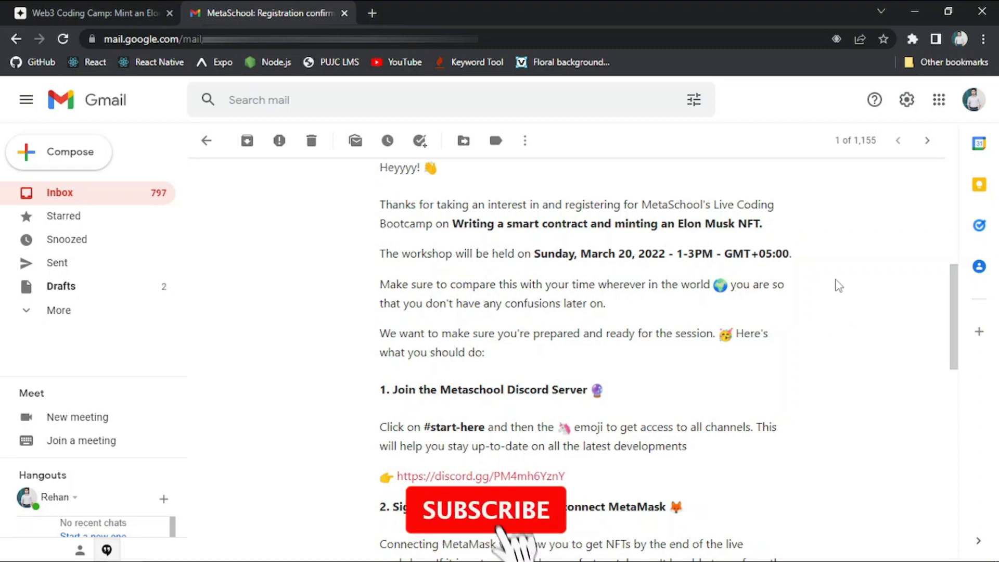
# Read down the MetaSchool confirmation email to the MetaMask sign-up and invite-a-friend steps.
pyautogui.scroll(-3)
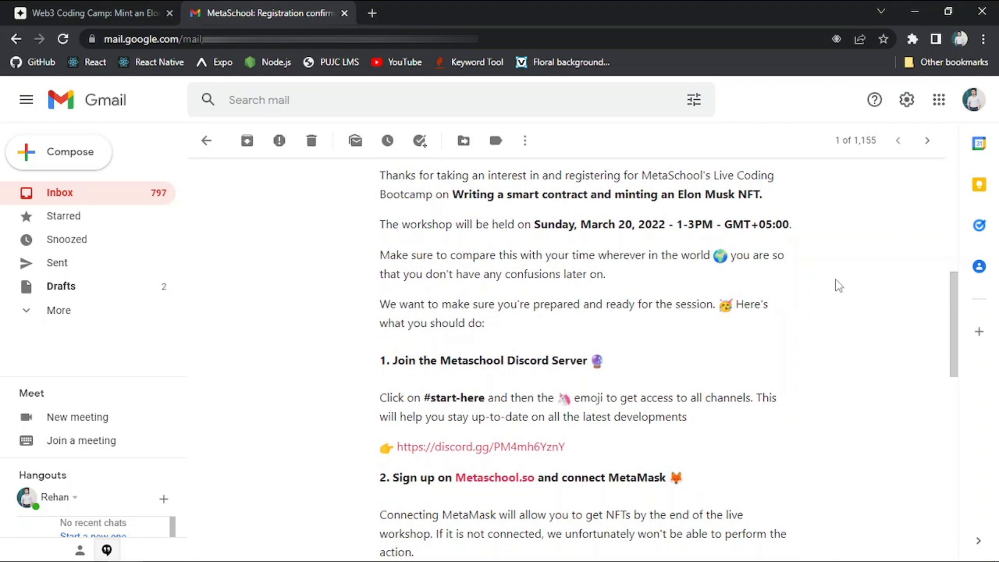
pyautogui.scroll(-3)
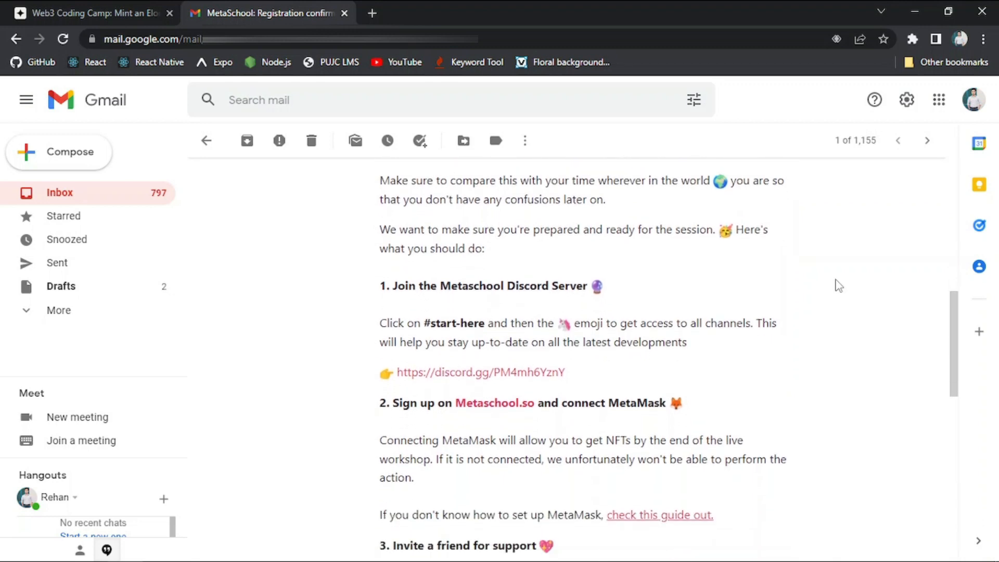
pyautogui.scroll(-3)
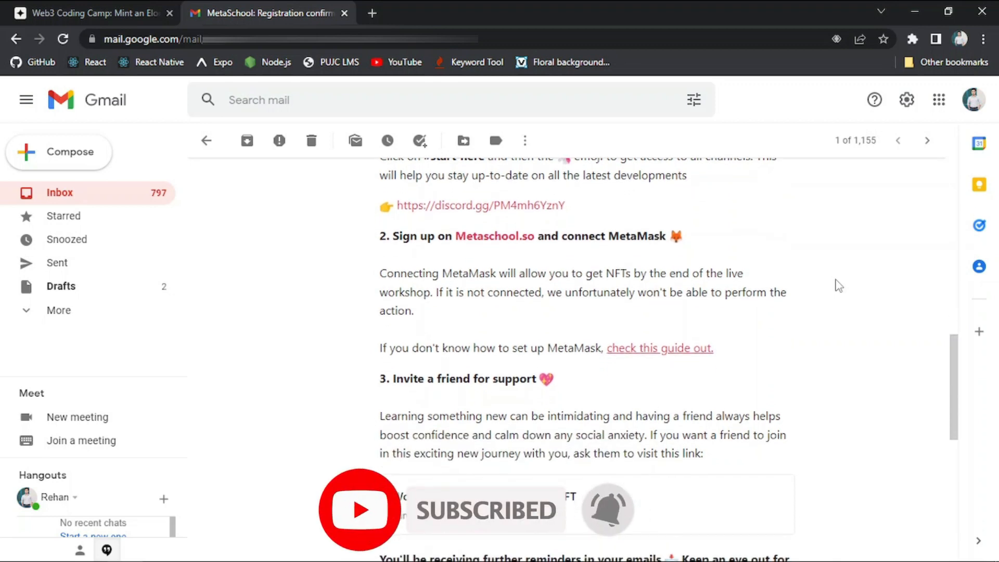
# Highlight the MetaMask paragraphs, read the email's closing reminders, and return to the Luma event page.
pyautogui.moveTo(378, 168); pyautogui.dragTo(622, 347)
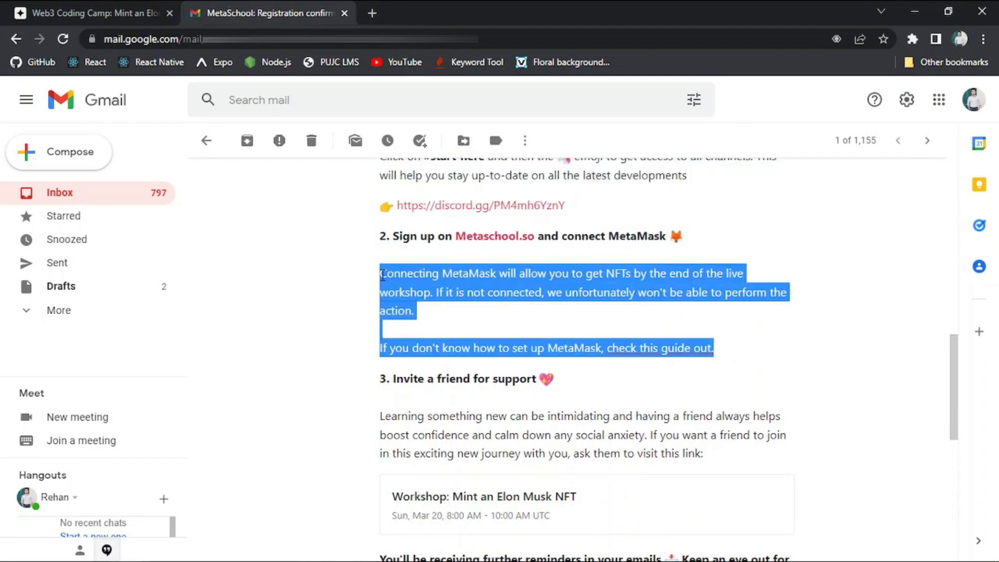
pyautogui.moveTo(730, 326)
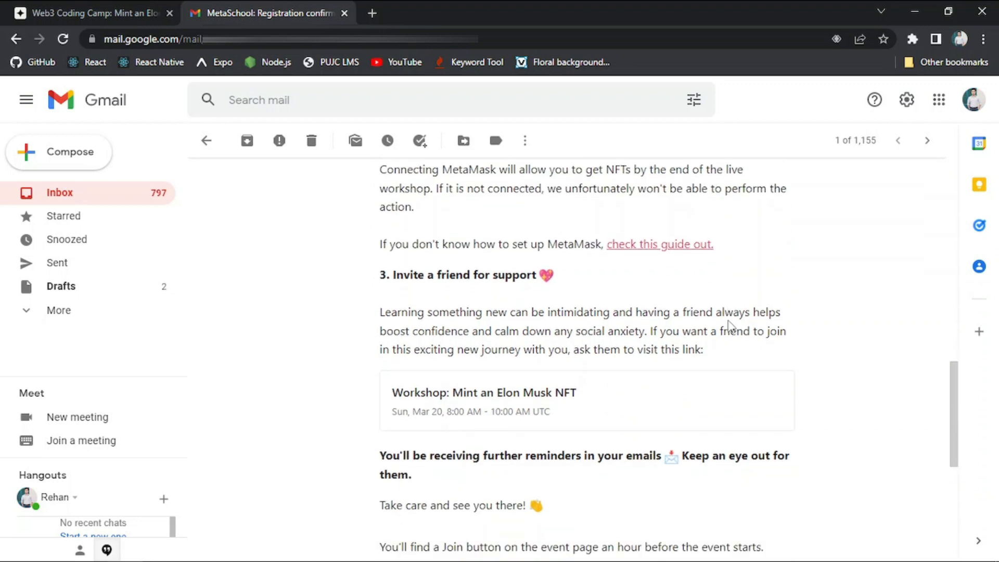
pyautogui.scroll(-3)
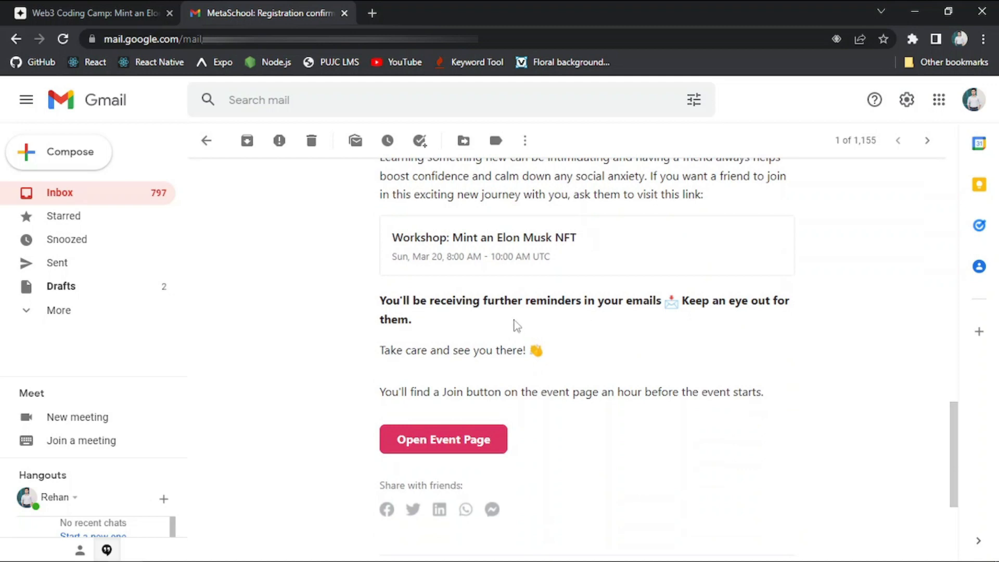
pyautogui.moveTo(465, 388)
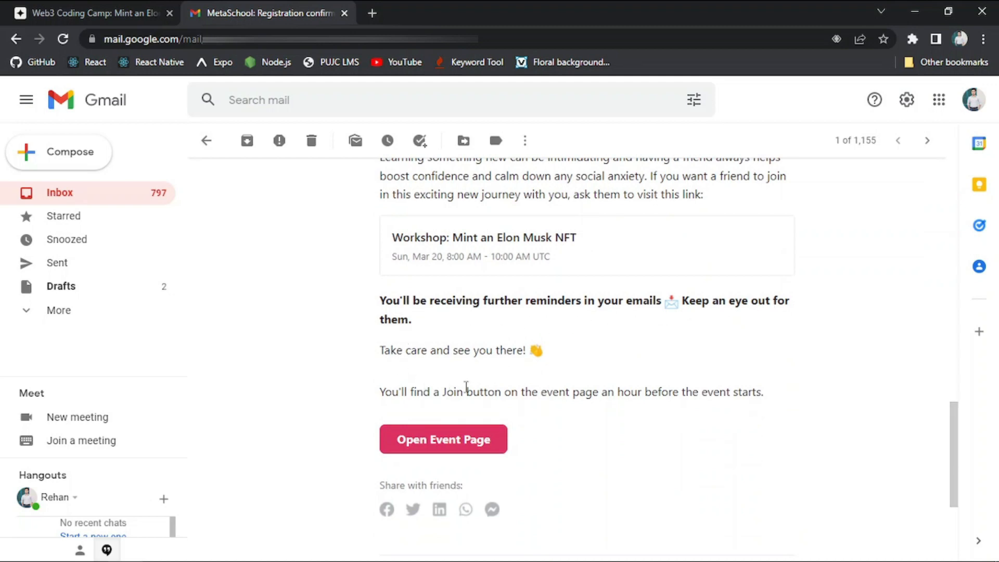
pyautogui.moveTo(432, 388)
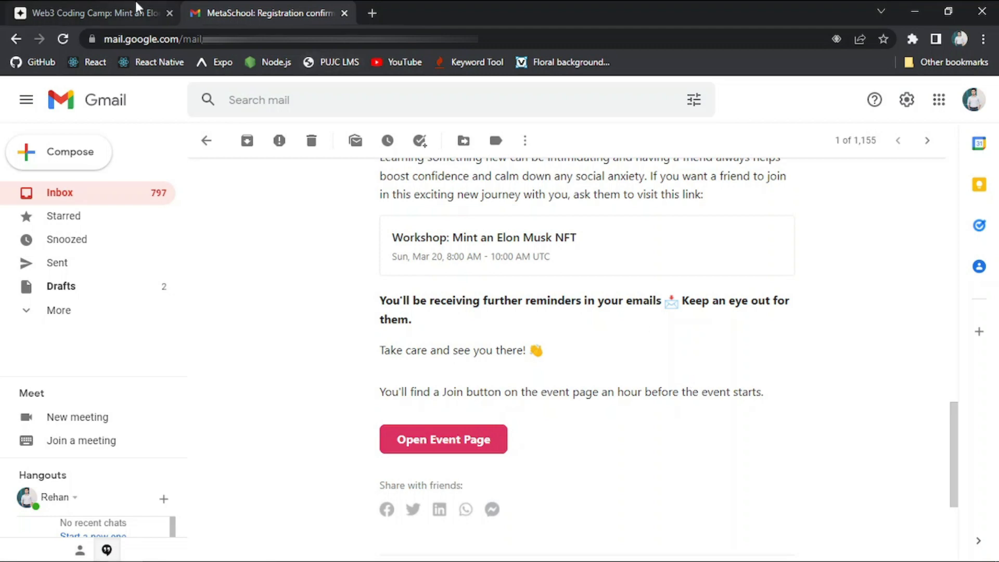
pyautogui.click(443, 439)
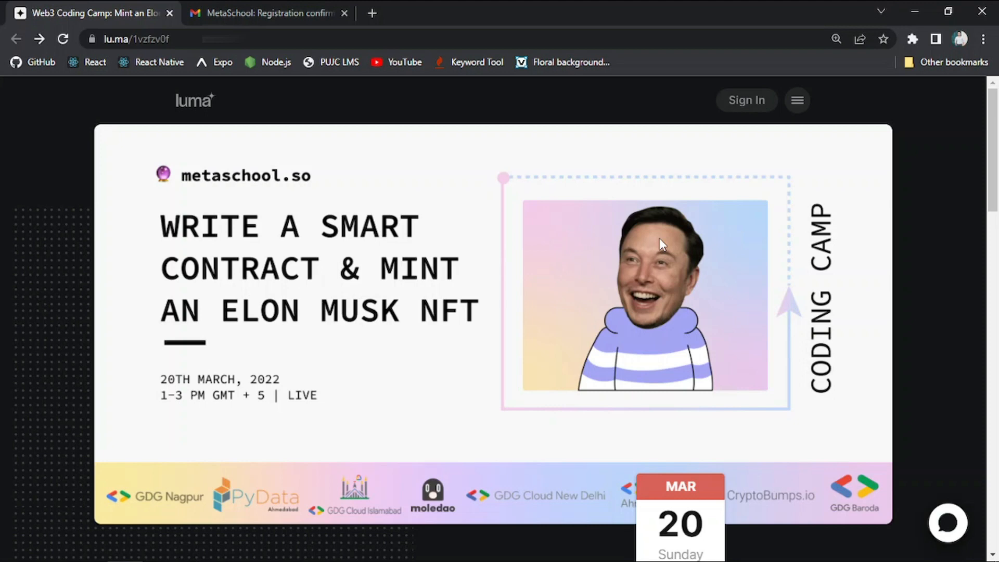